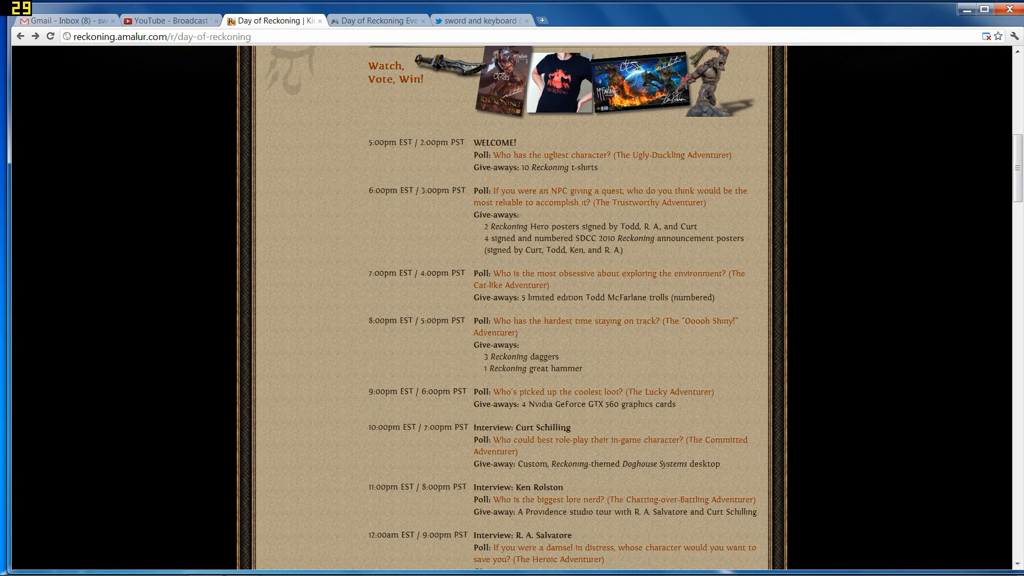
- Review the Reckoning schedule down to the Live Streams partners, then switch to the Day of Reckoning tab
scroll("up", 3)
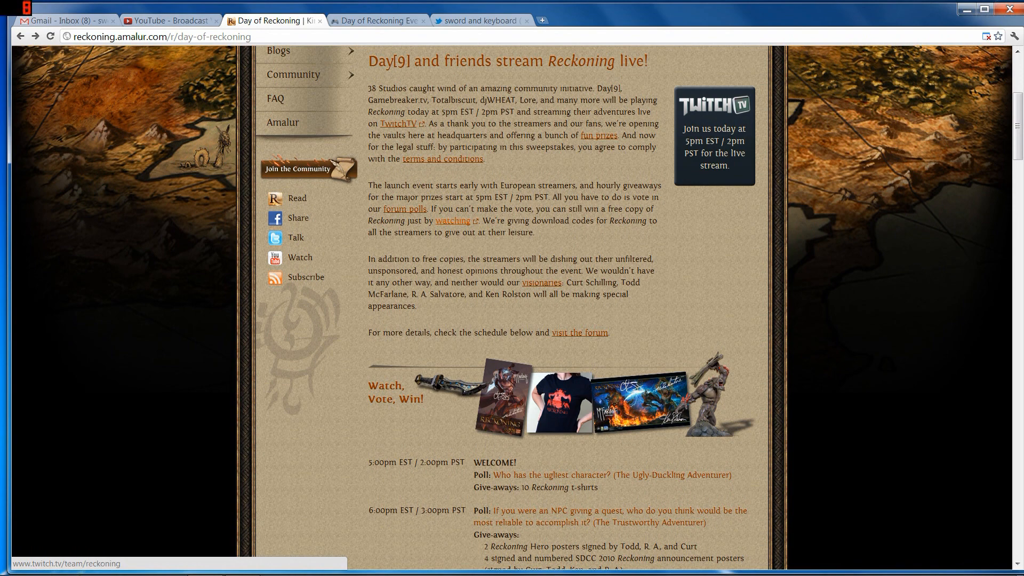
scroll("down", 3)
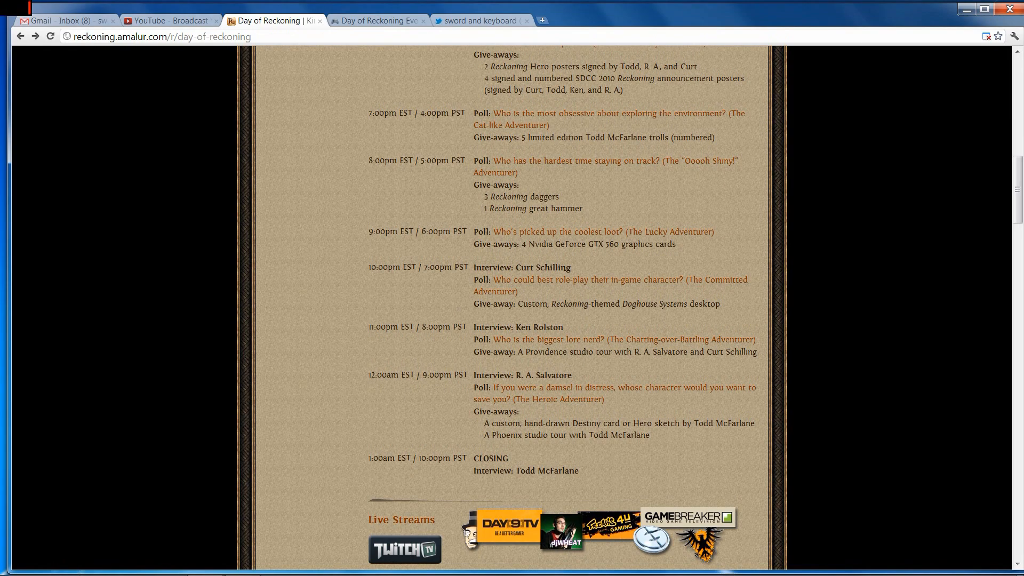
scroll("up", 3)
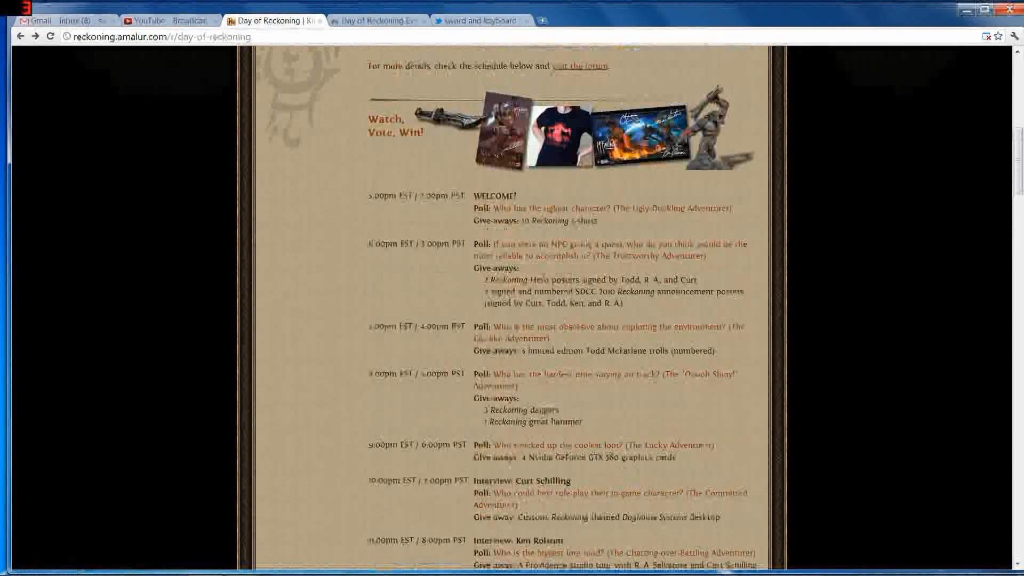
scroll("up", 3)
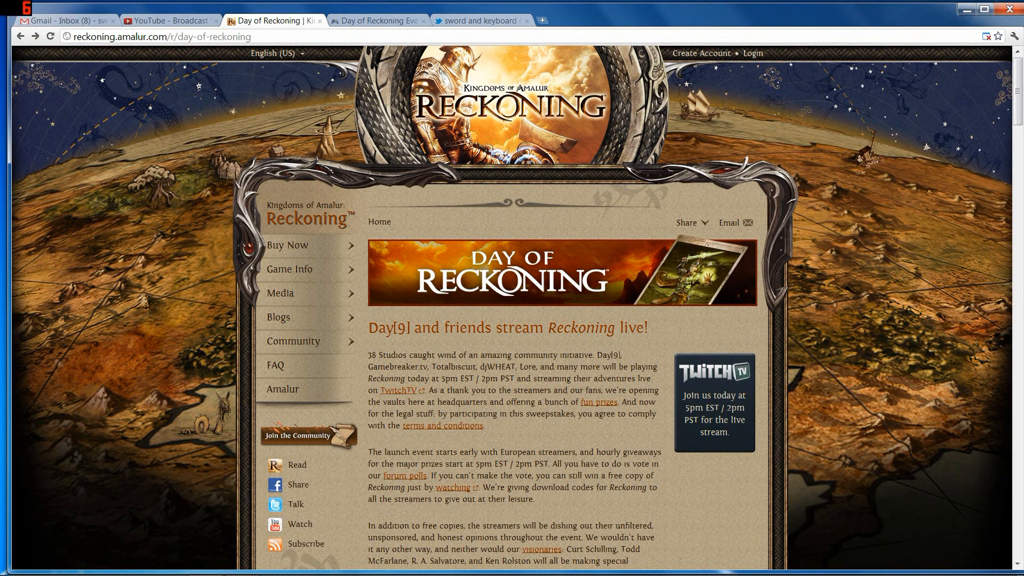
mouse_move(377, 21)
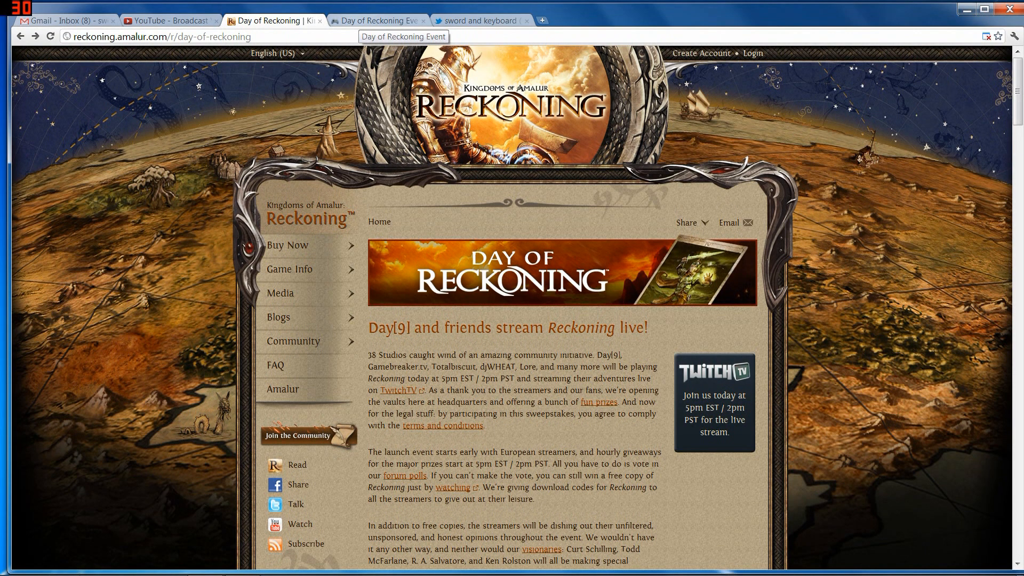
left_click(378, 21)
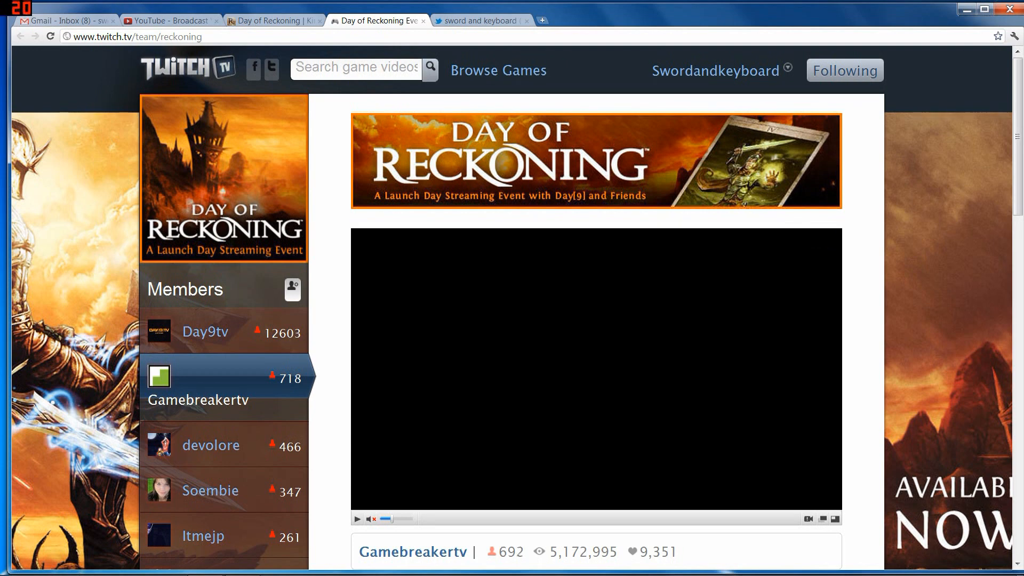
mouse_move(203, 332)
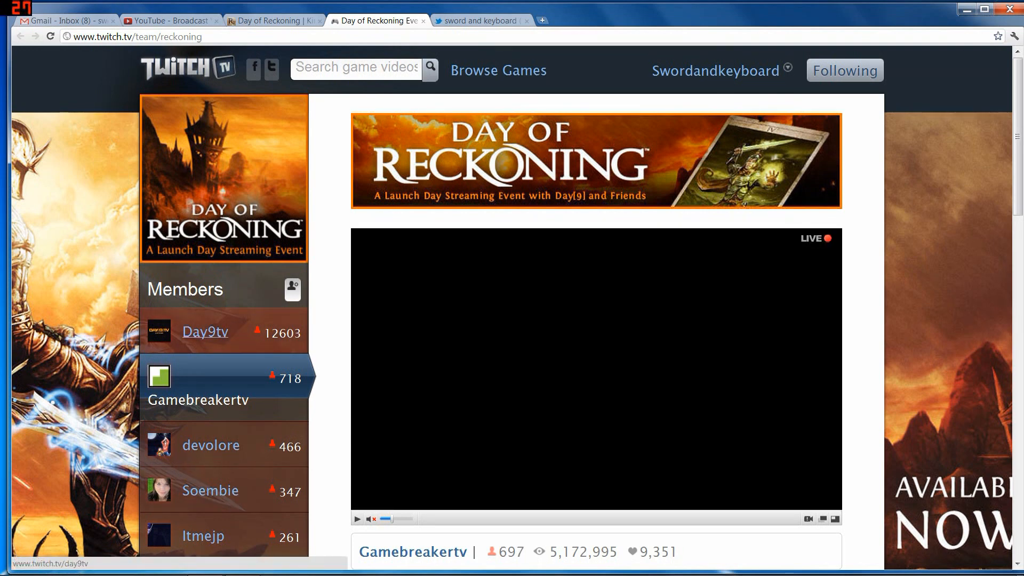
- Play Day9tv's live Reckoning stream from the team page Members list
left_click(205, 332)
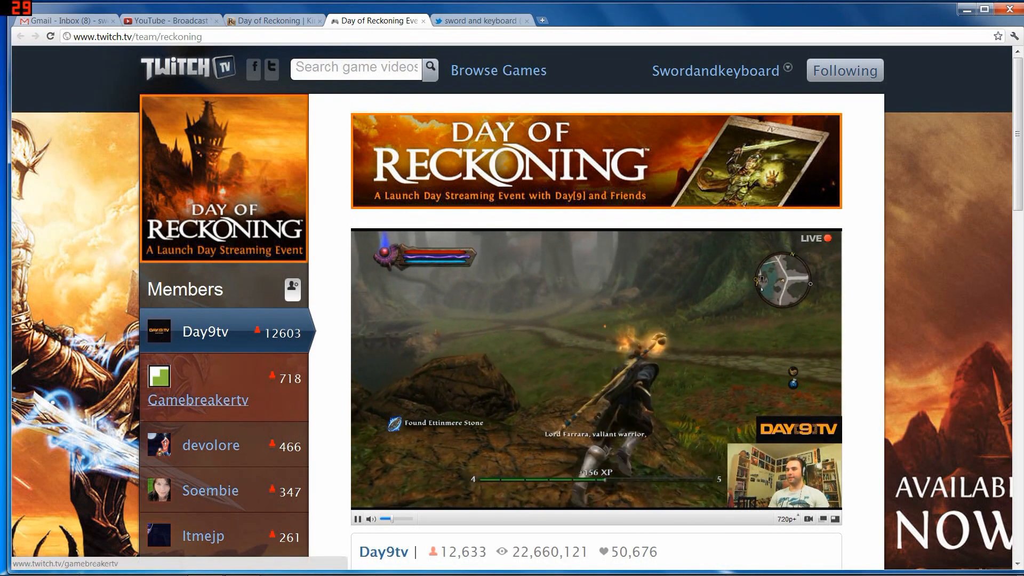
scroll("down", 3)
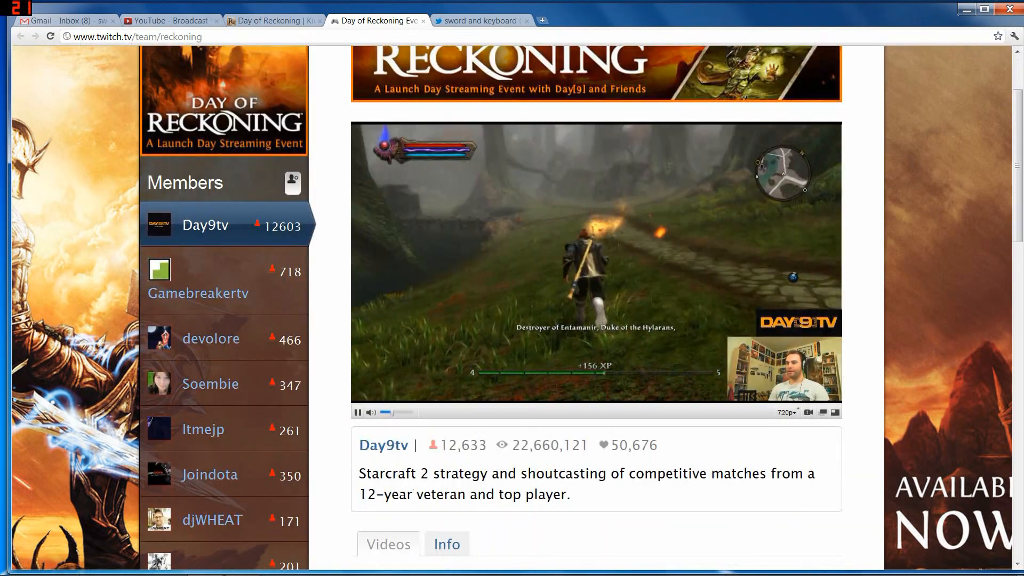
- Mute the audio on Day9tv's live stream player
scroll("down", 3)
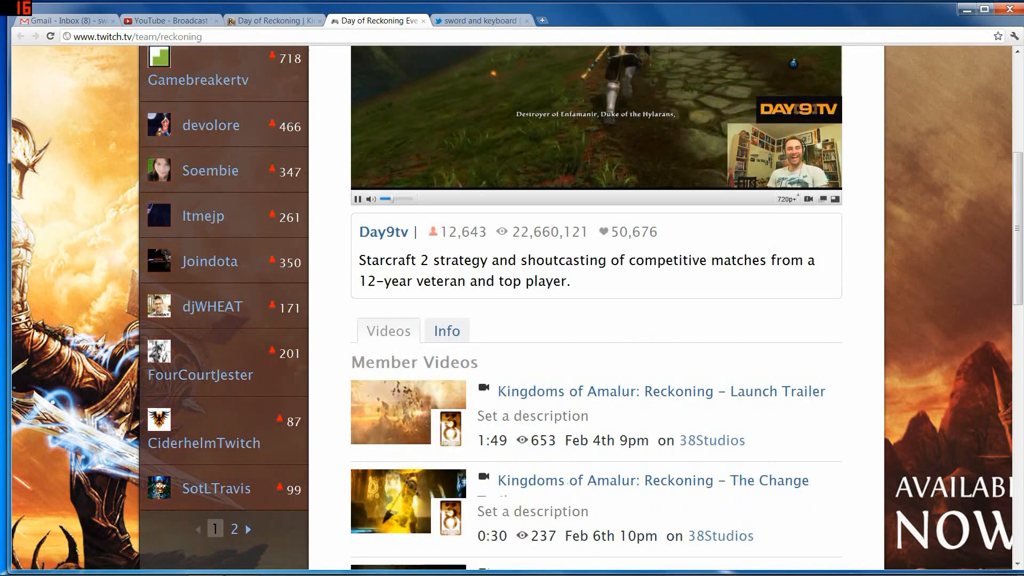
scroll("up", 3)
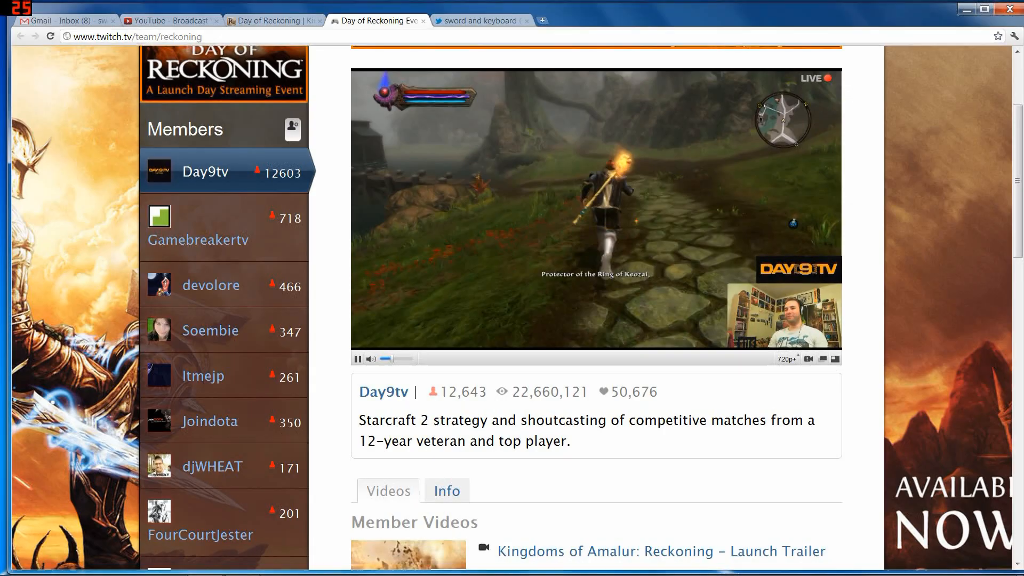
left_click(371, 359)
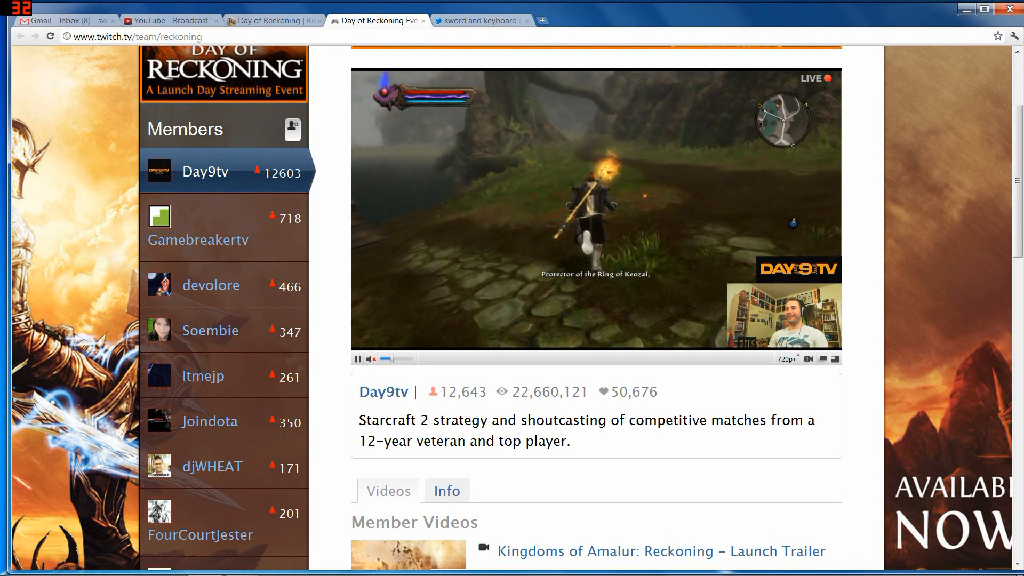
- Return to the Kingdoms of Amalur: Reckoning 'Day of Reckoning' article tab
scroll("up", 3)
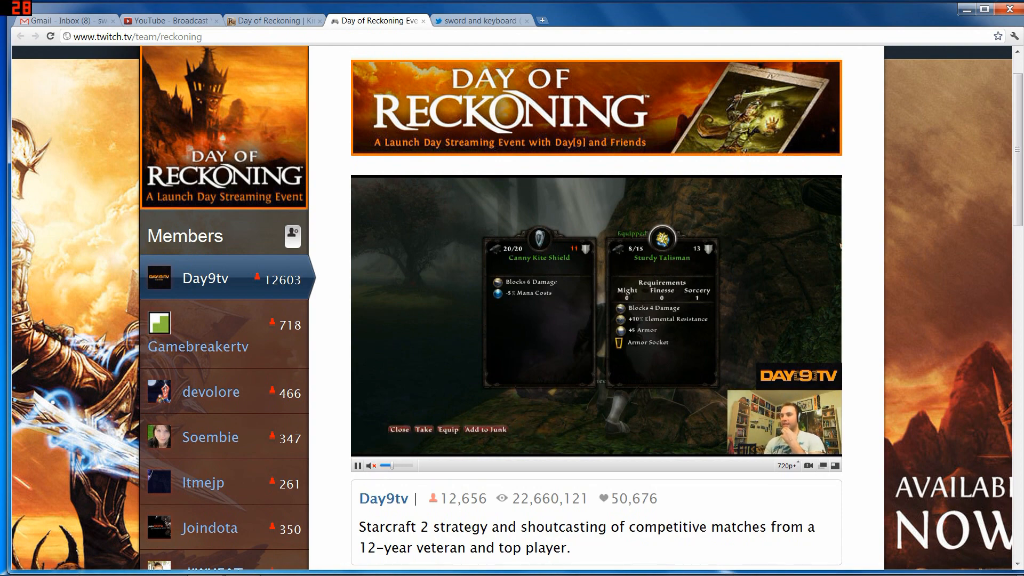
scroll("up", 3)
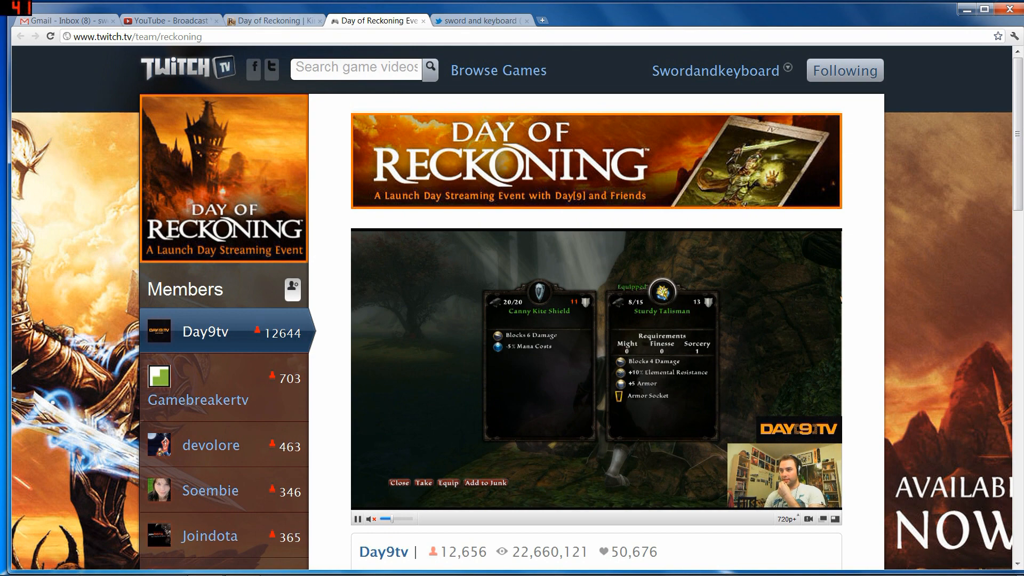
left_click(272, 20)
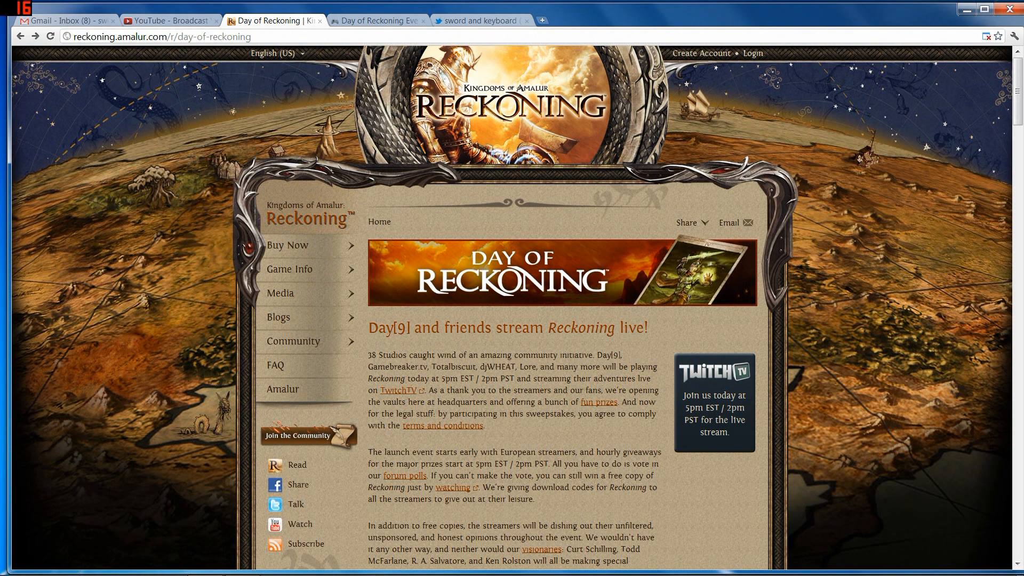
scroll("down", 3)
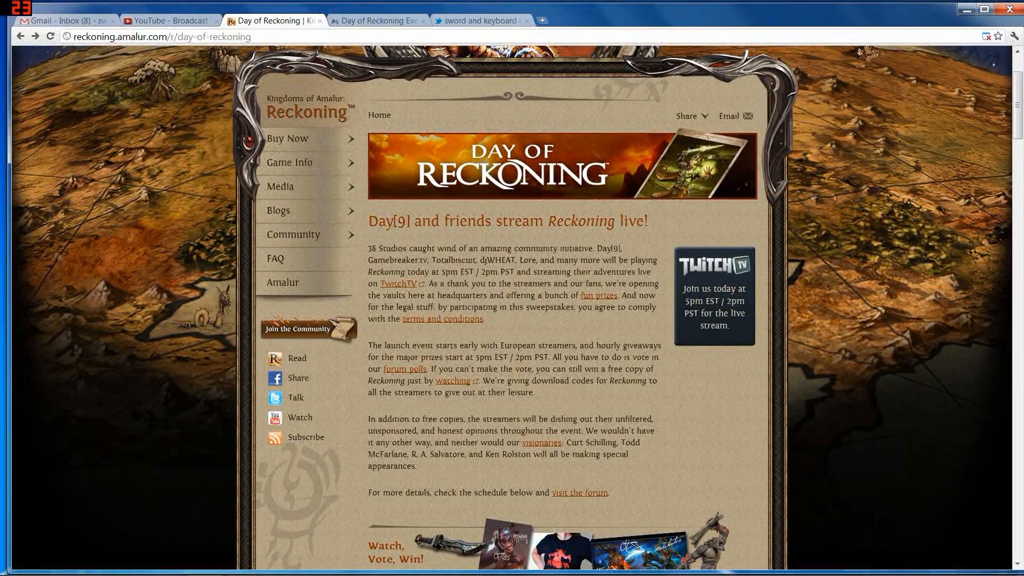
scroll("down", 3)
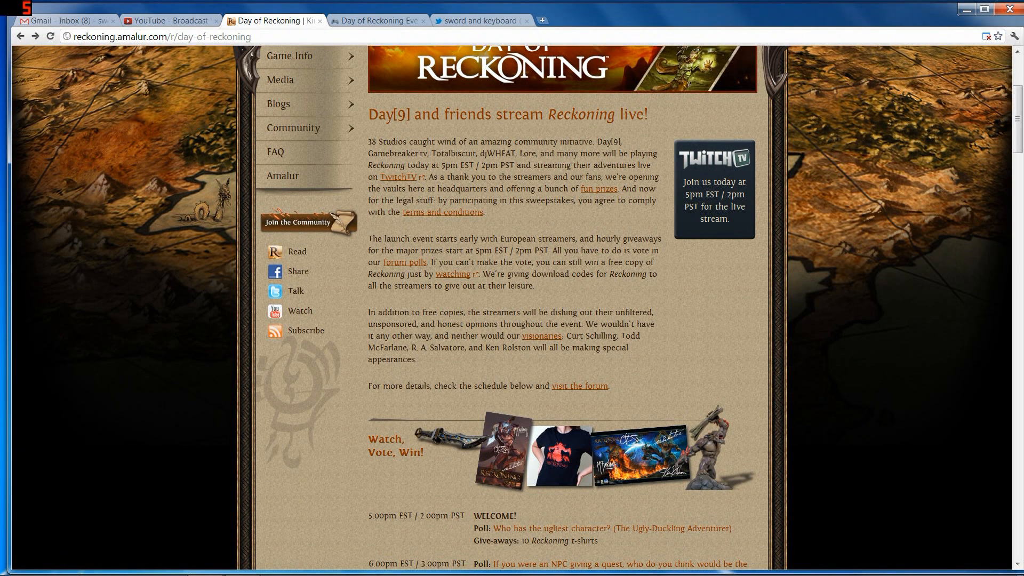
scroll("down", 3)
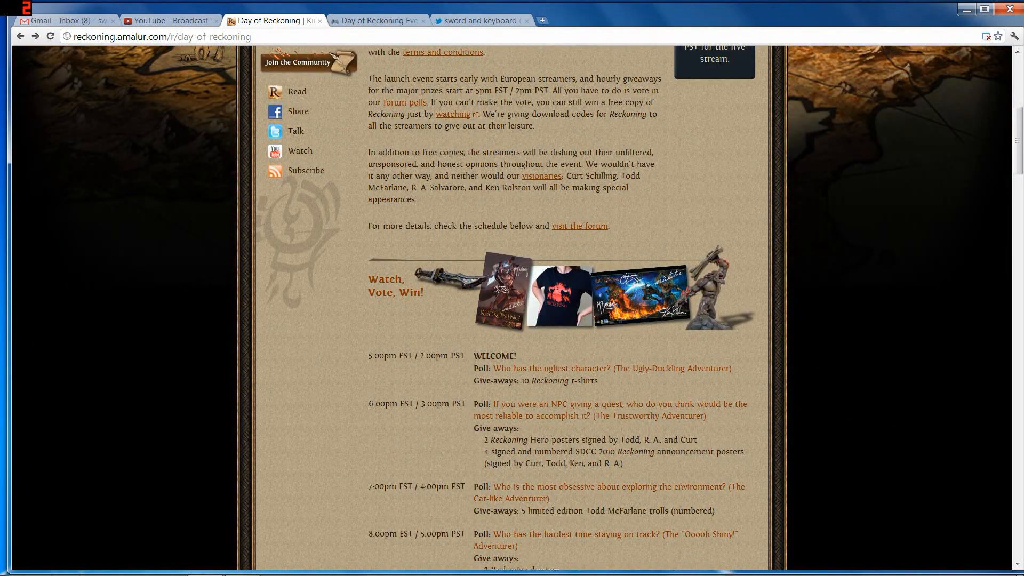
scroll("down", 3)
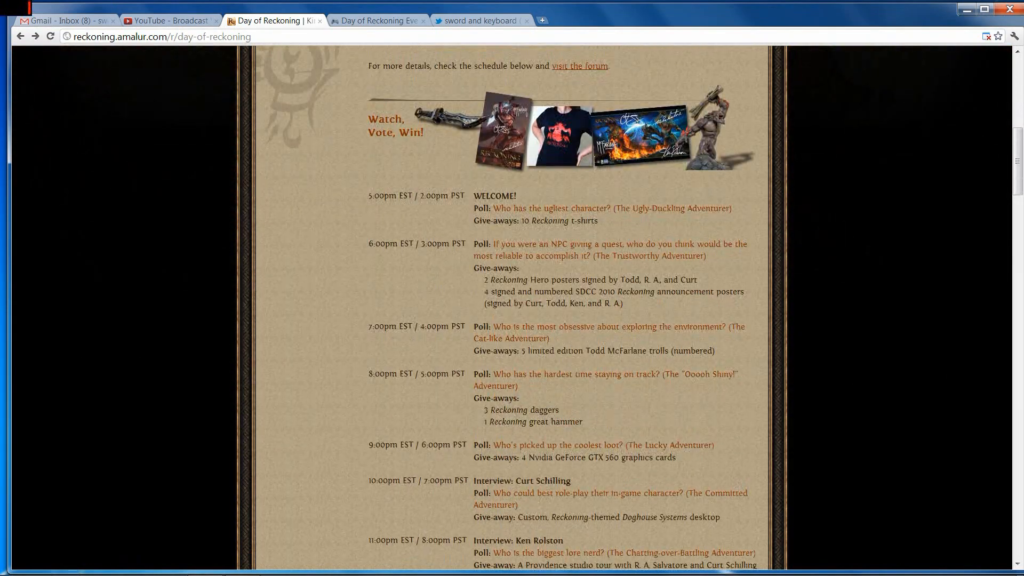
scroll("up", 3)
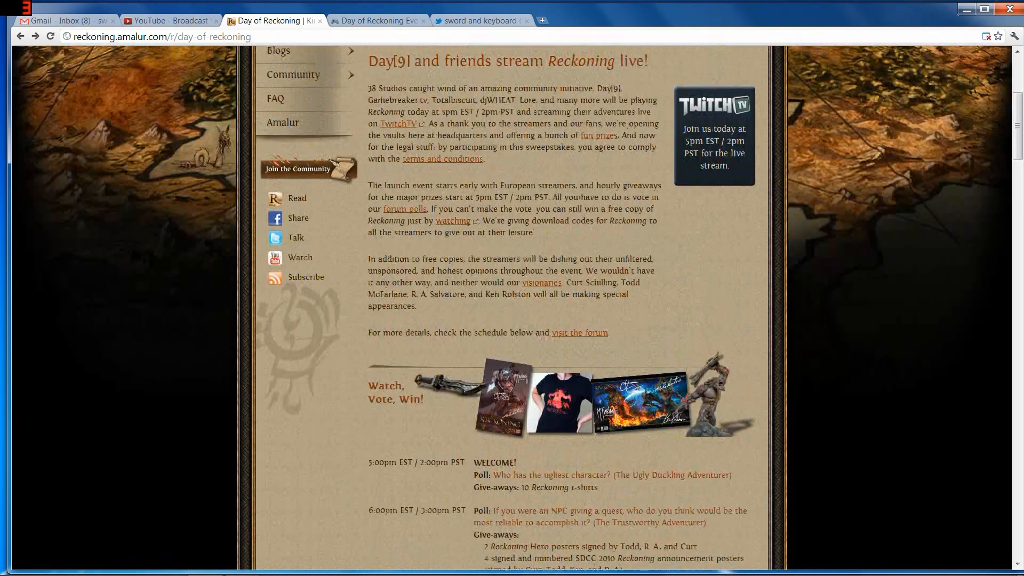
scroll("up", 3)
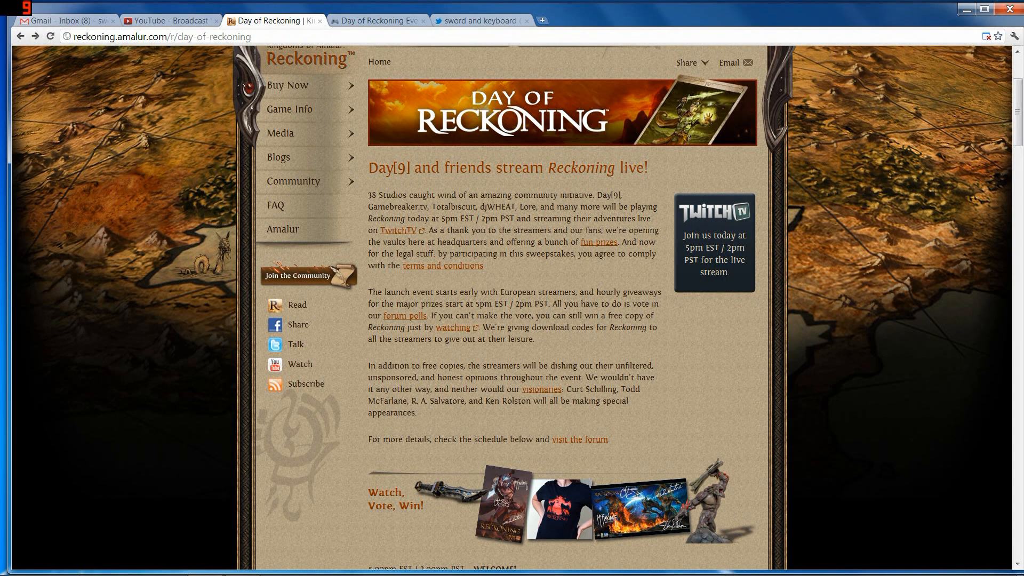
scroll("up", 3)
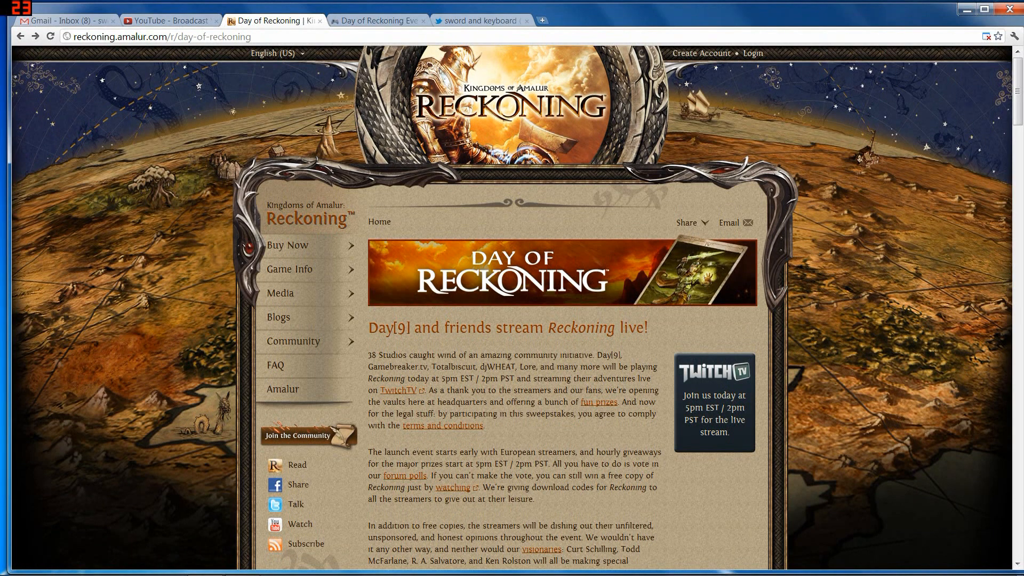
scroll("down", 3)
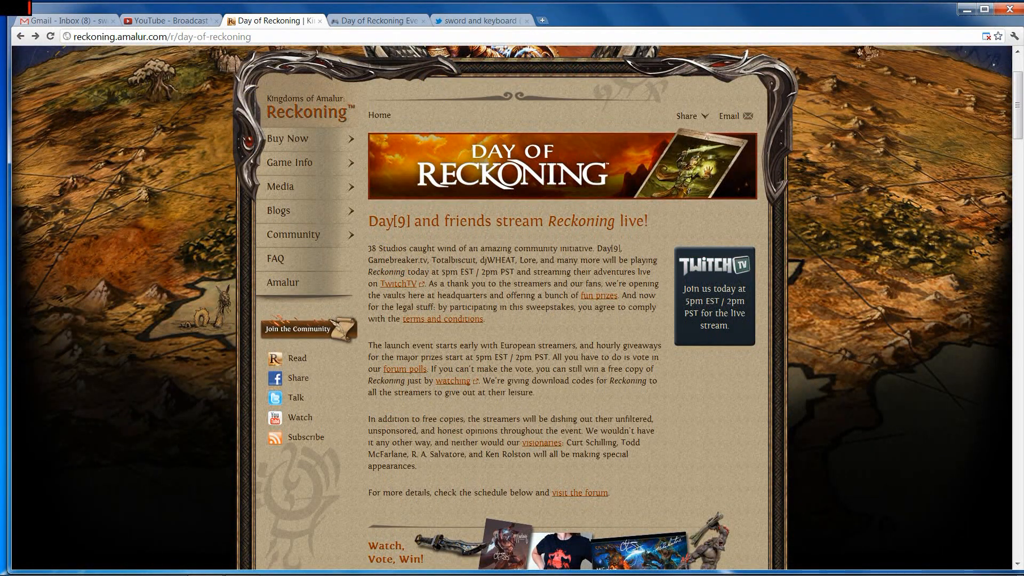
scroll("up", 3)
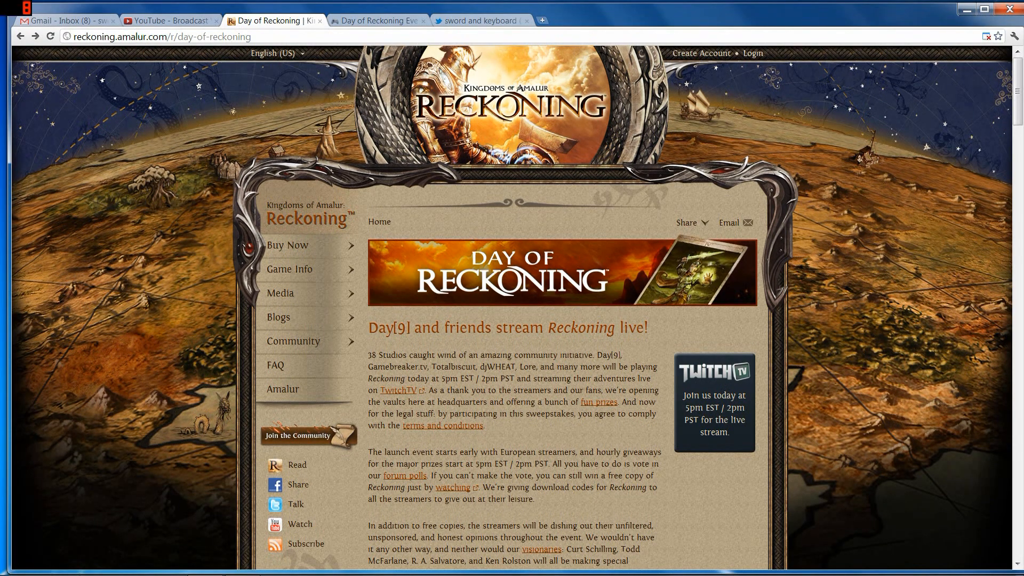
scroll("down", 3)
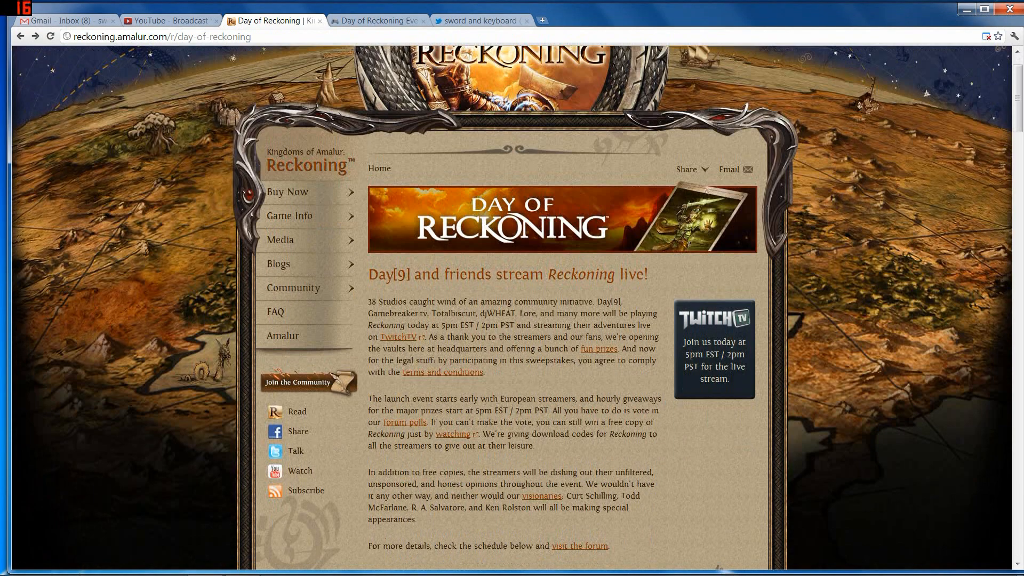
scroll("up", 3)
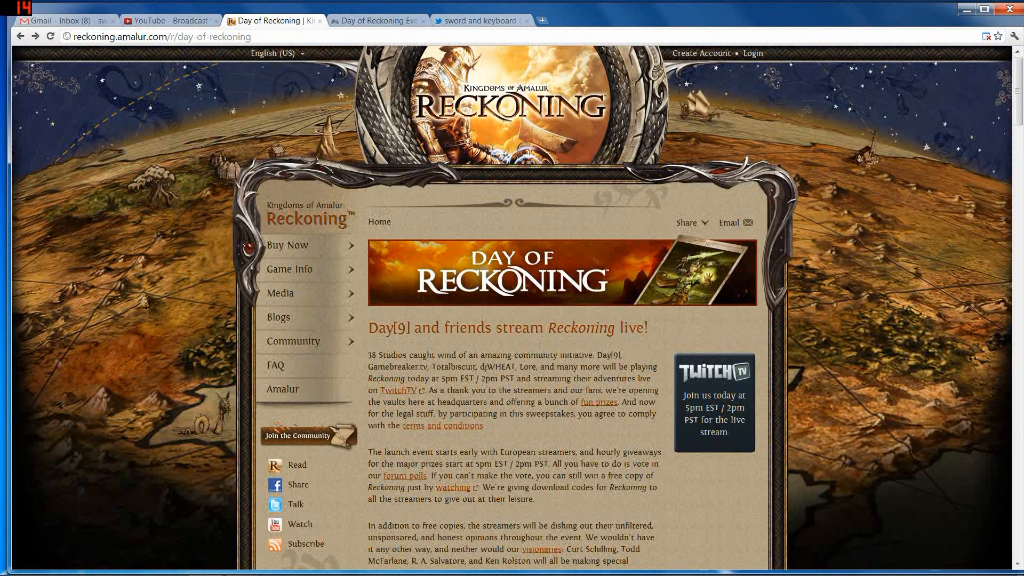